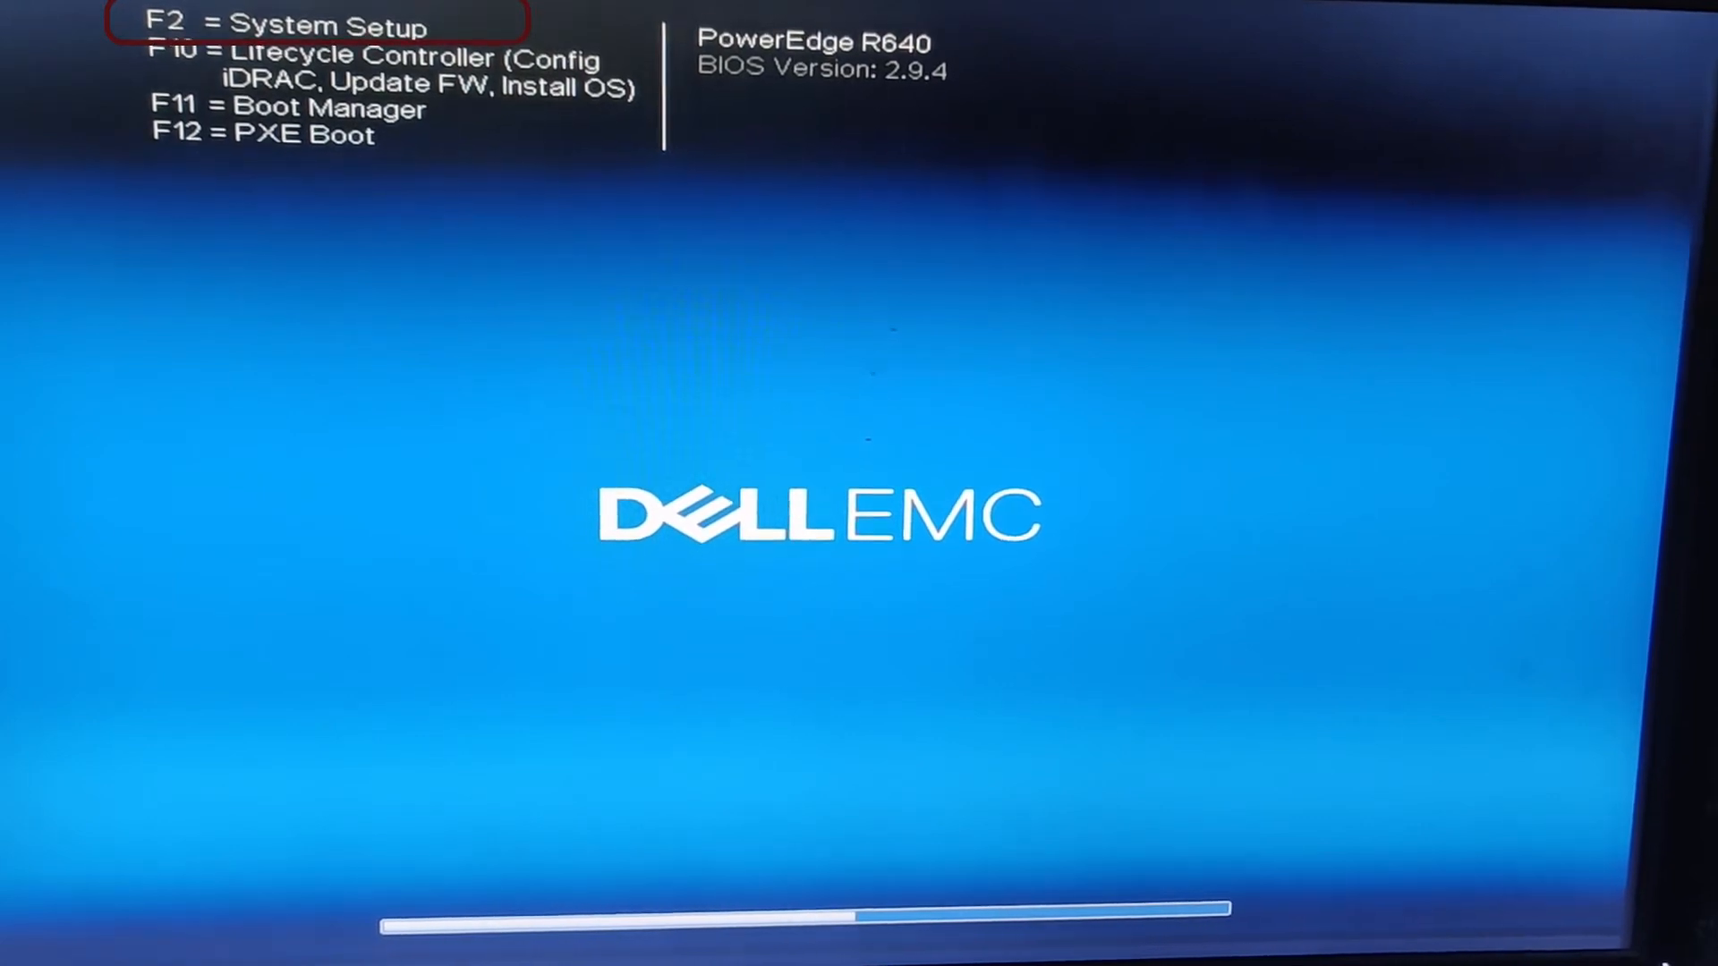
- Press F2 during POST on the Dell EMC splash screen to enter System Setup
{"action": "key", "text": "f2"}
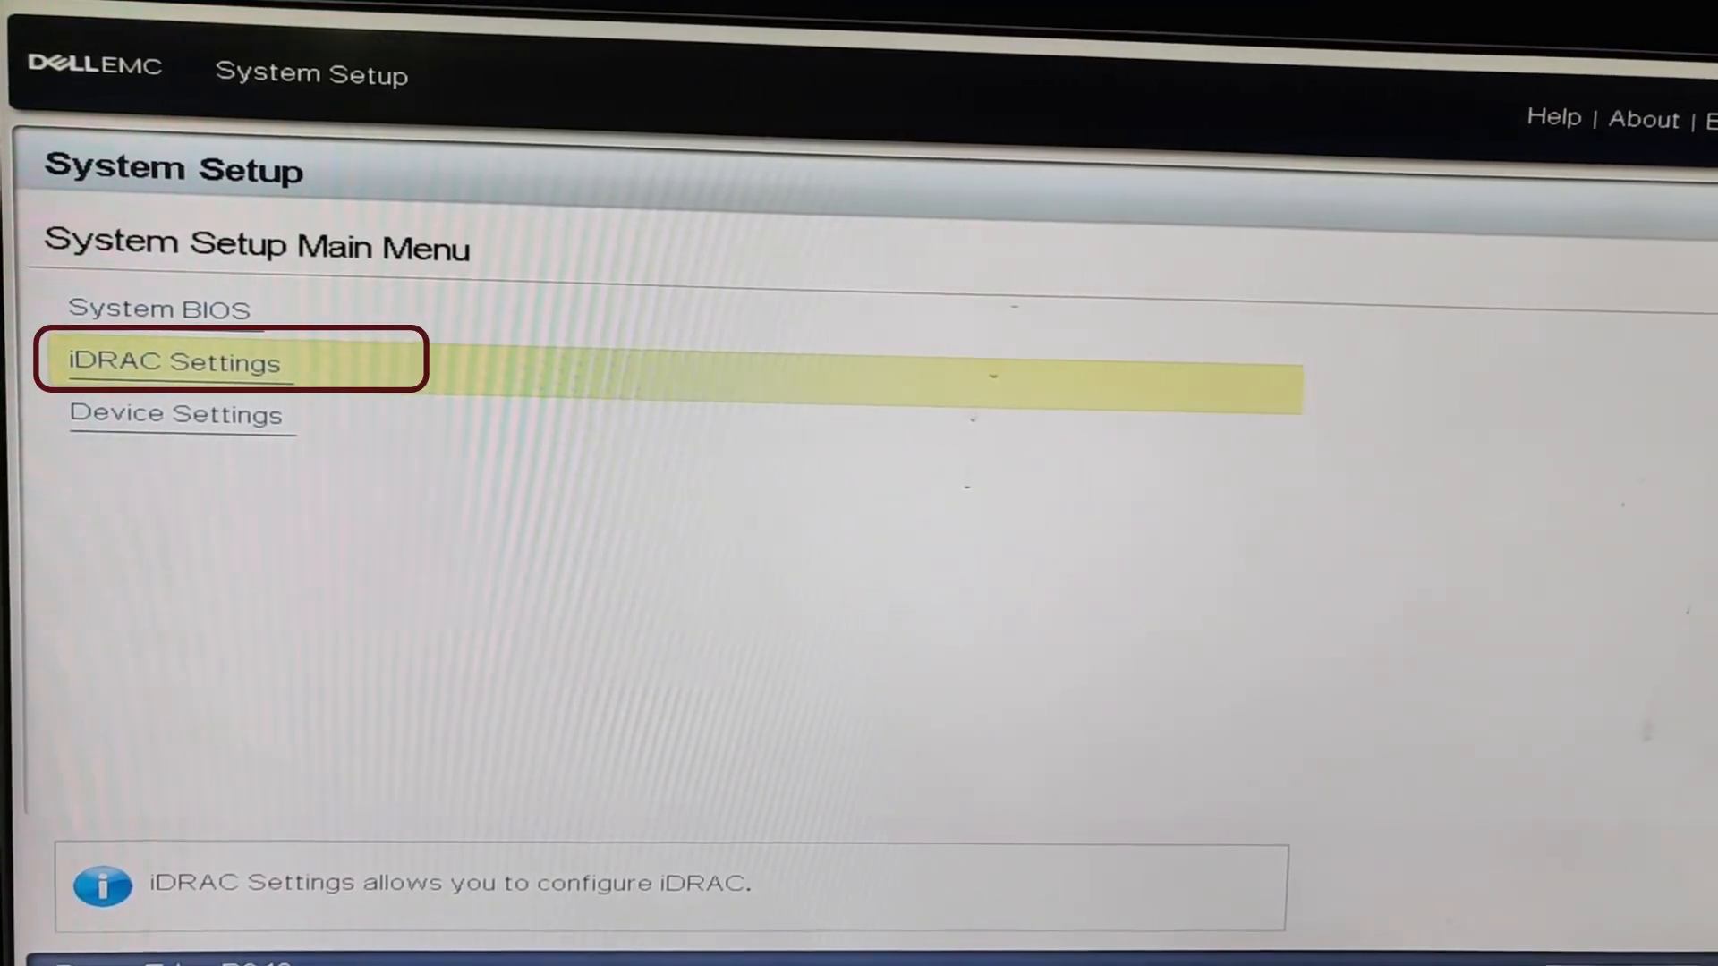
- Open iDRAC Settings from the main menu, then its Network page
{"action": "left_click", "coordinate": [174, 361]}
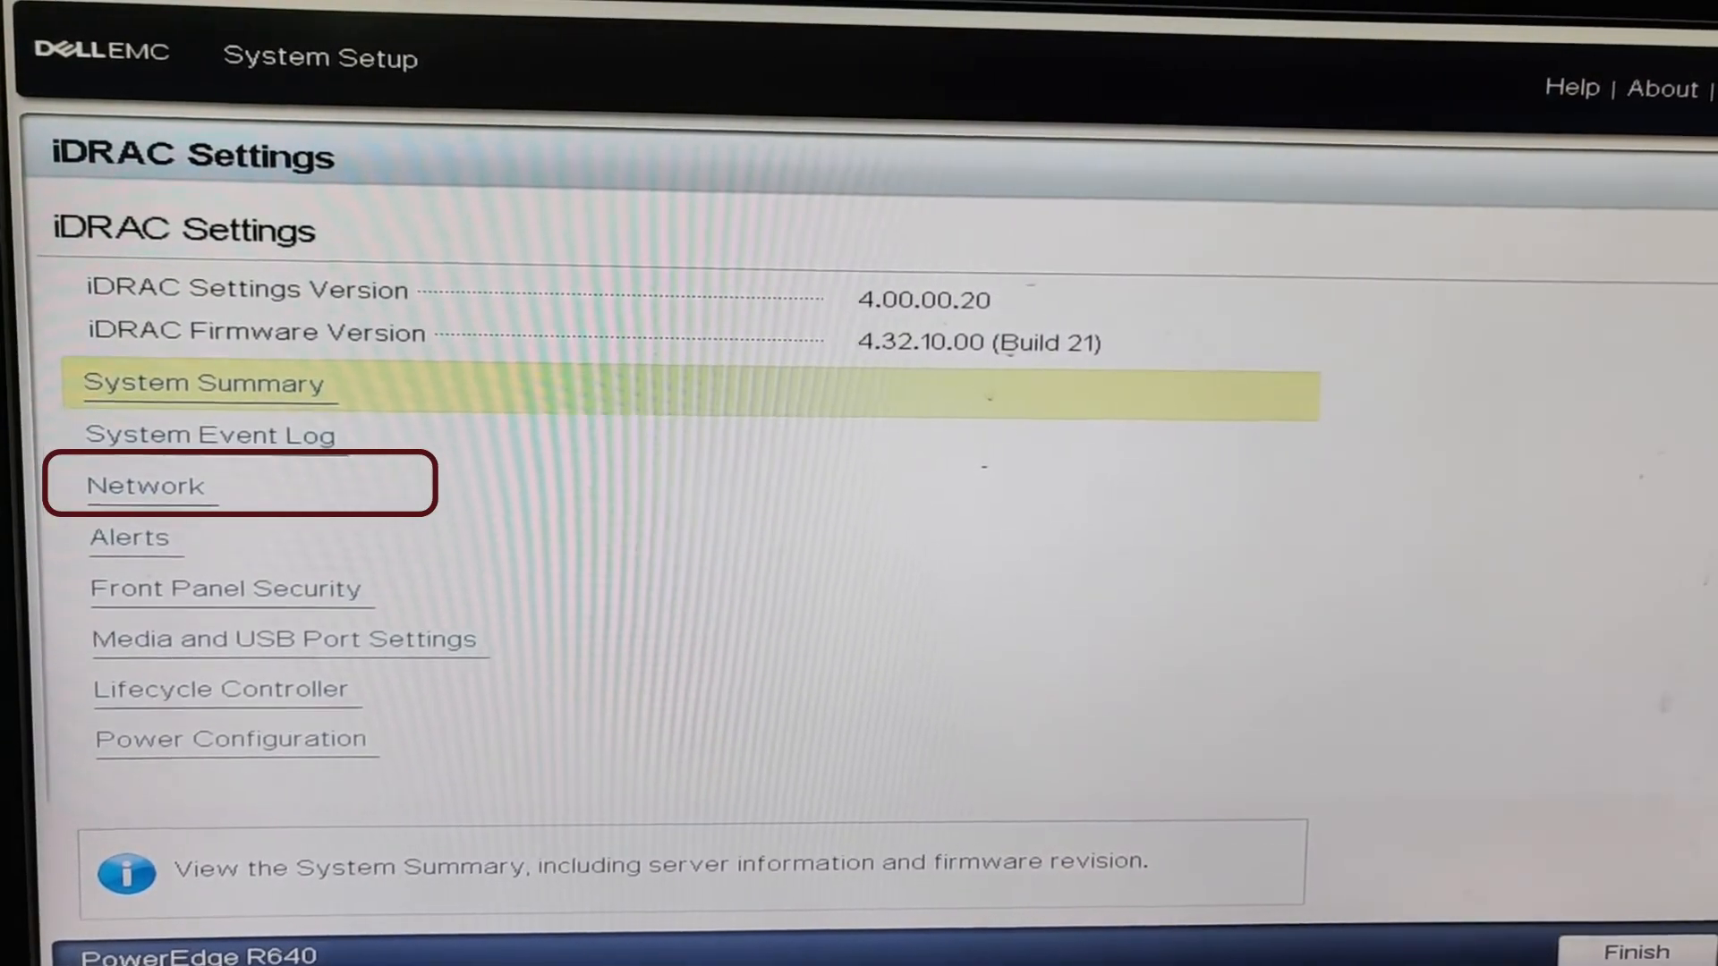
{"action": "left_click", "coordinate": [146, 487]}
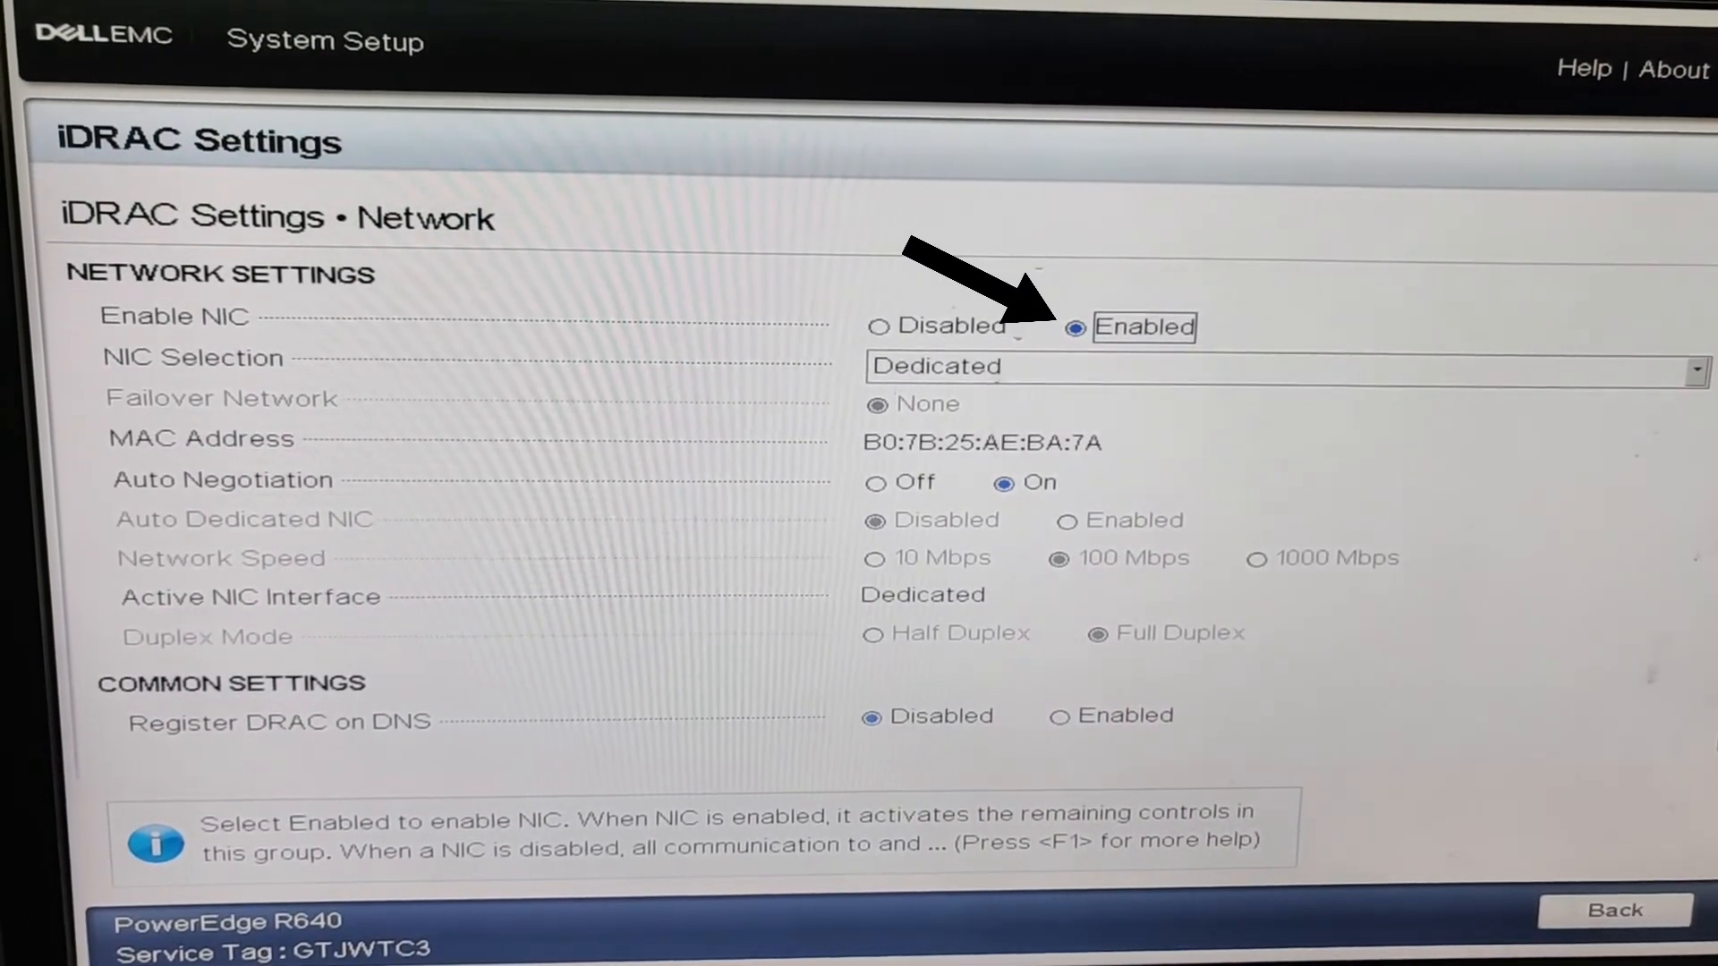
- Scroll through the iDRAC network settings with the NIC enabled on the Dedicated port
{"action": "scroll", "scroll_direction": "down", "scroll_amount": 3}
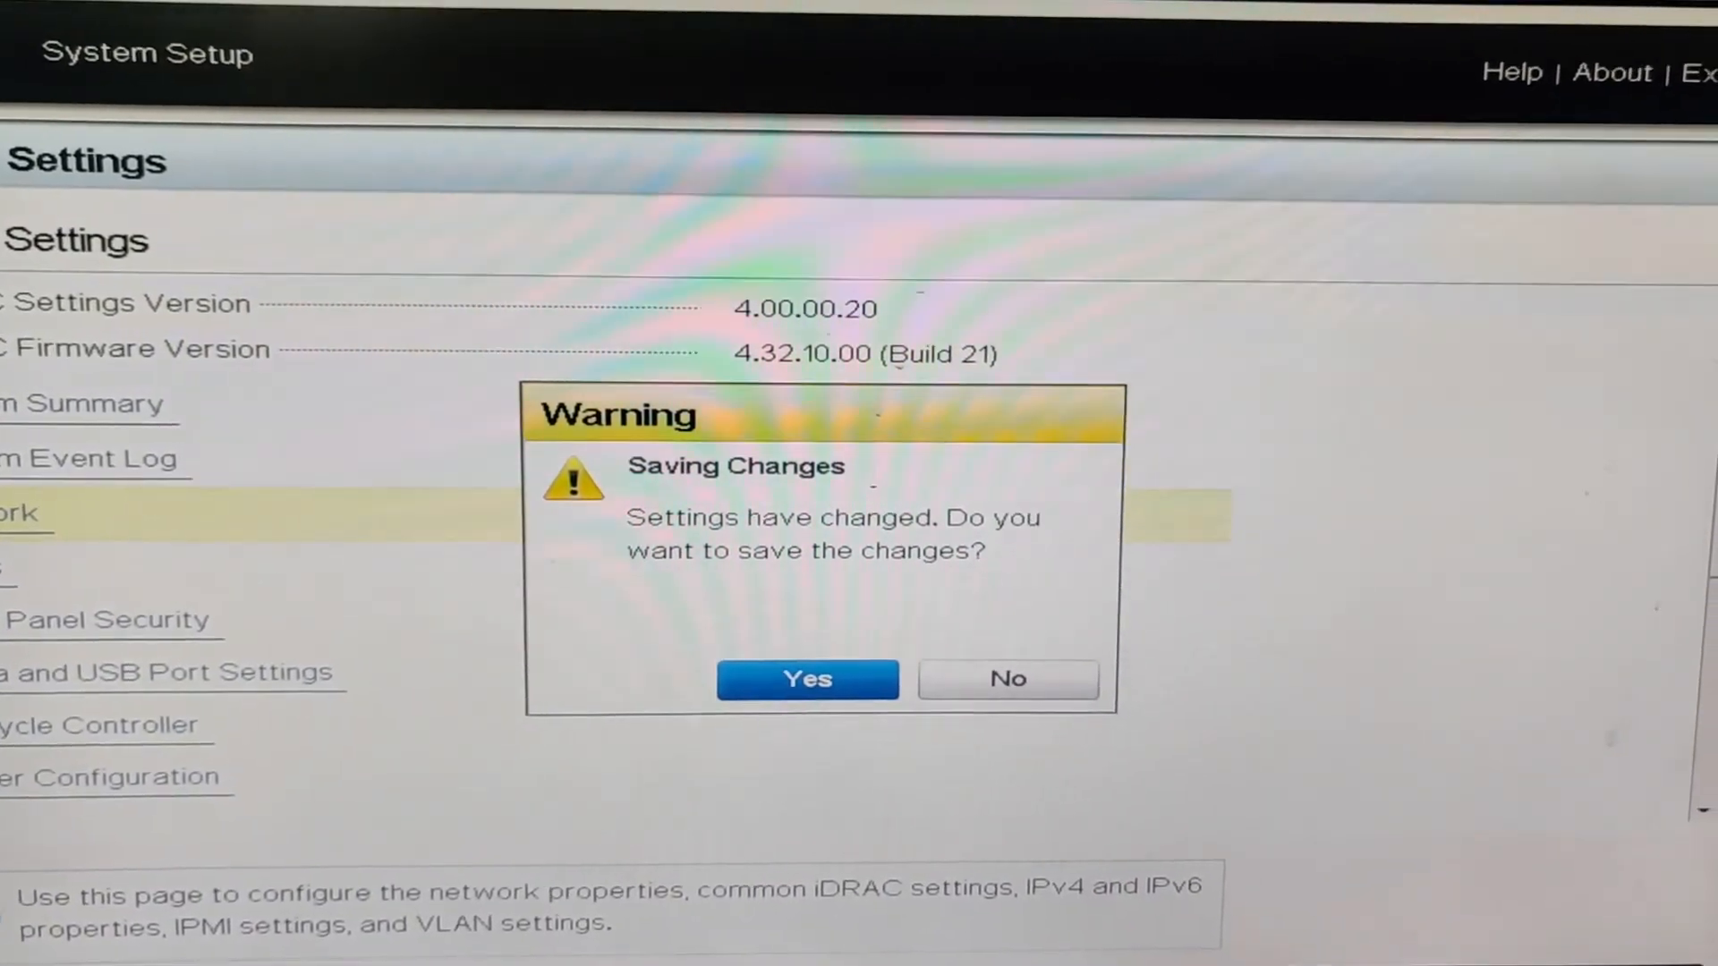
- Confirm saving the changed iDRAC network settings and acknowledge the success message
{"action": "left_click", "coordinate": [806, 680]}
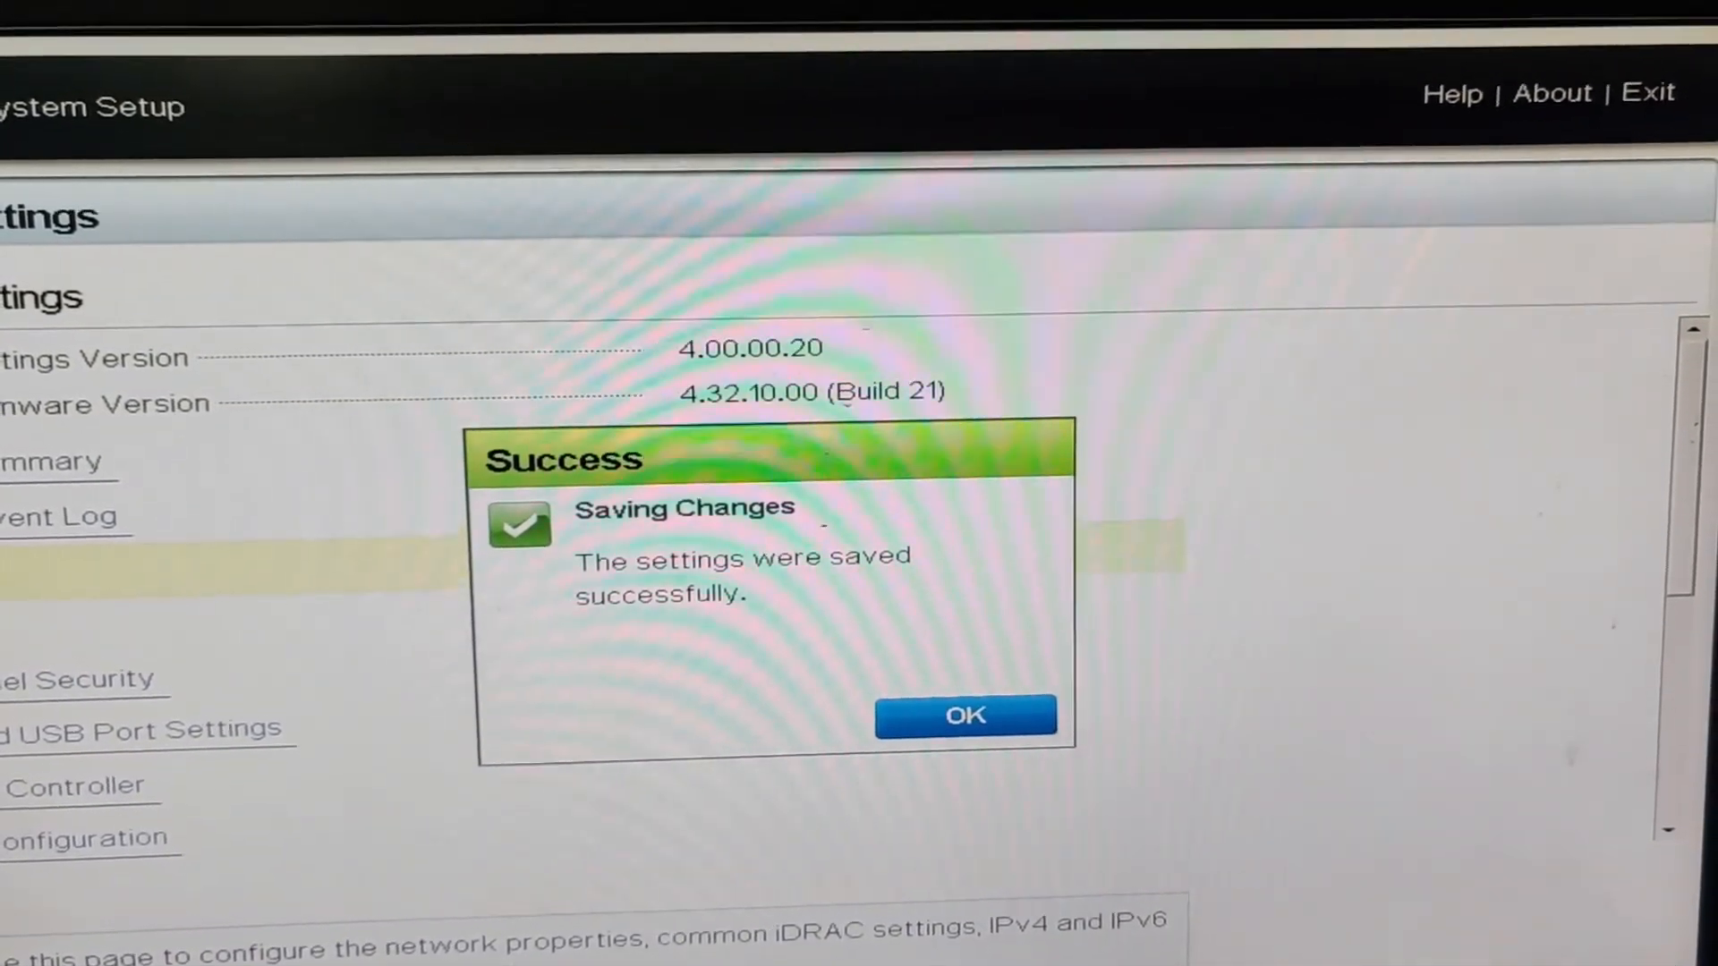
{"action": "left_click", "coordinate": [964, 715]}
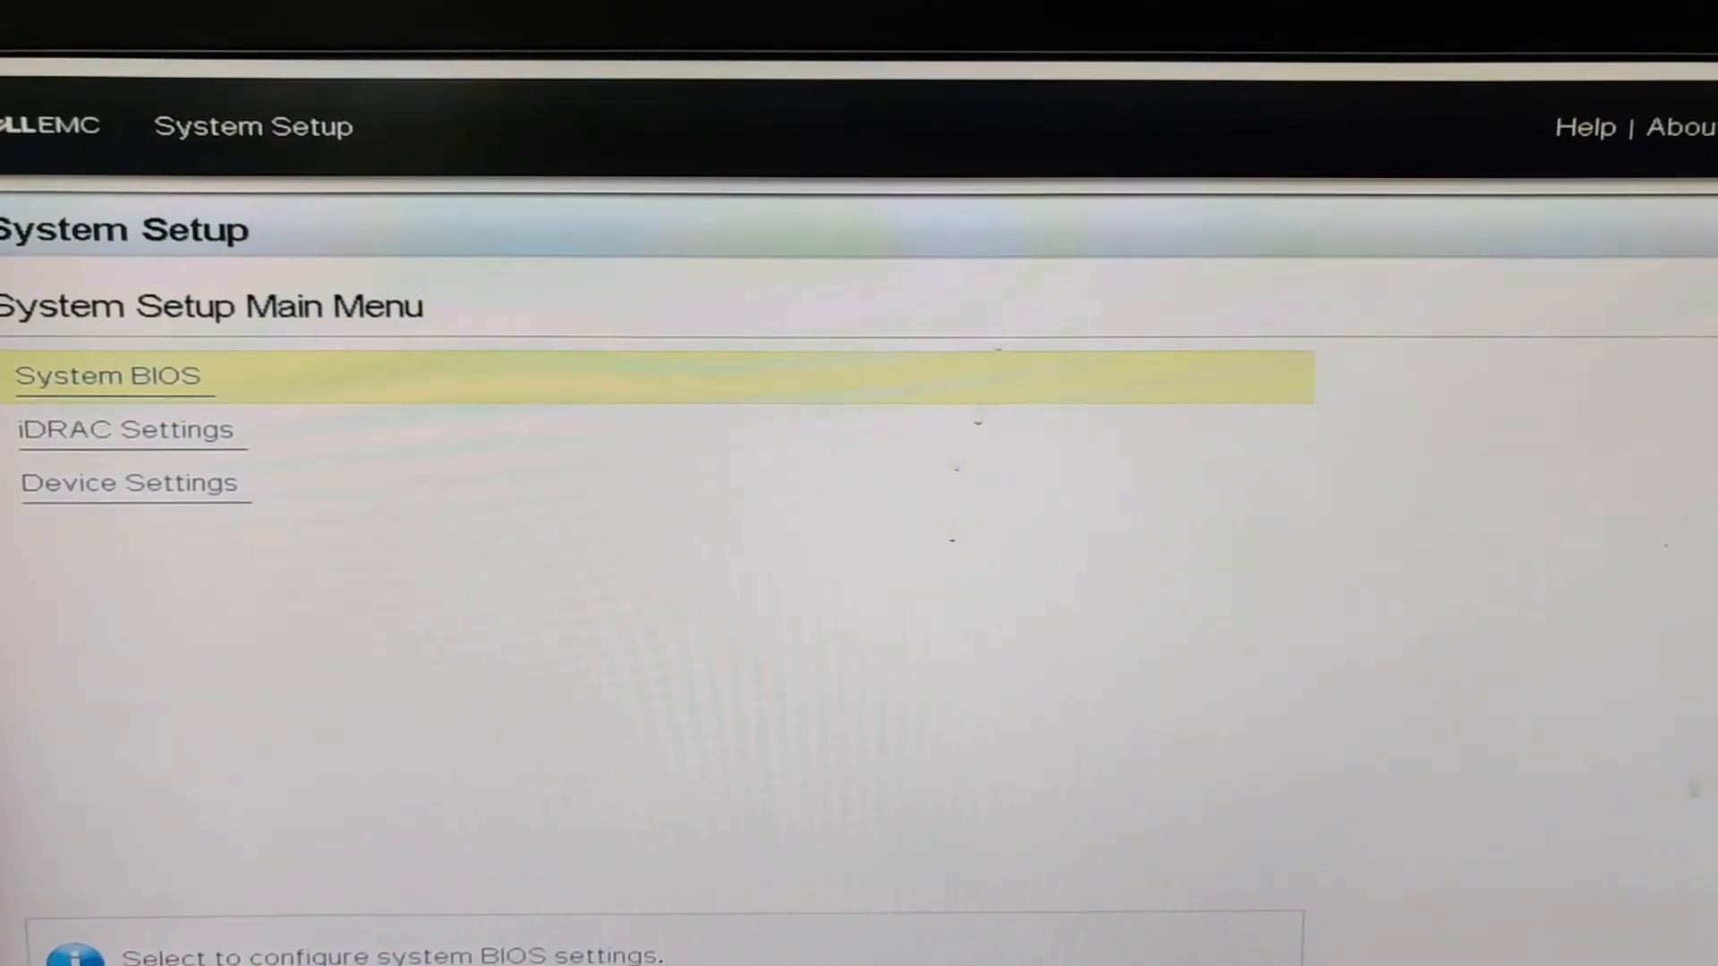